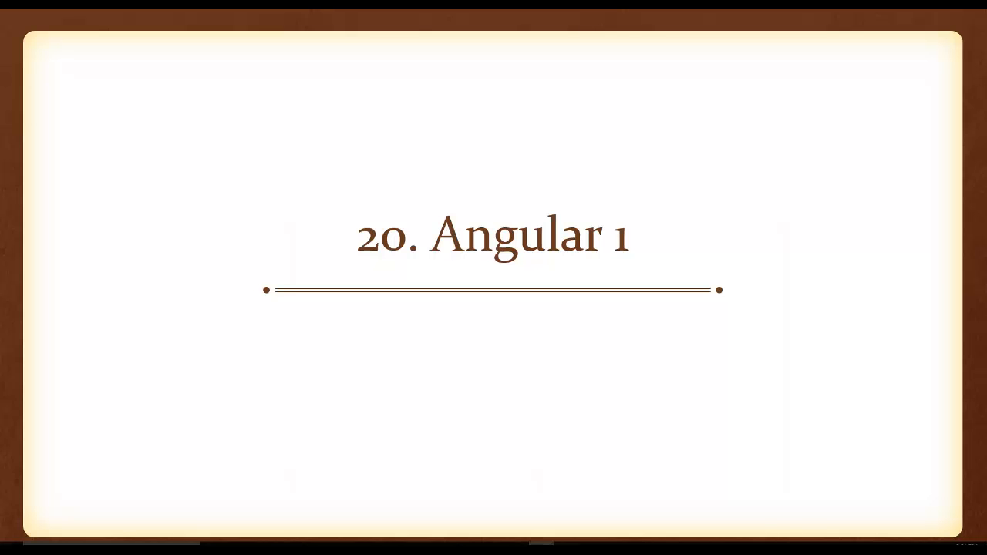
Present the '20. Angular 1' title slide, stepping back one slide with the Left arrow.
{"action": "key", "text": "Left"}
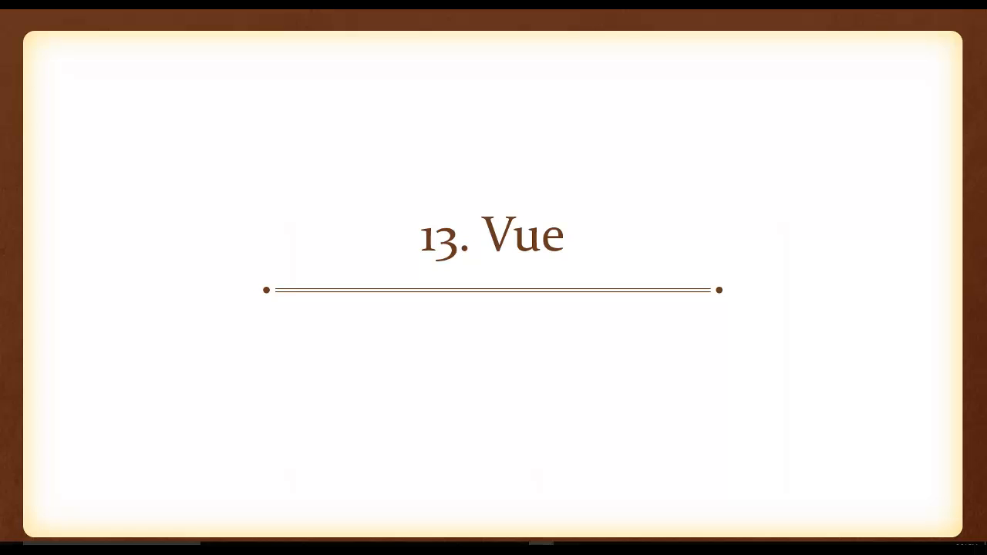
{"action": "mouse_move", "coordinate": [820, 393]}
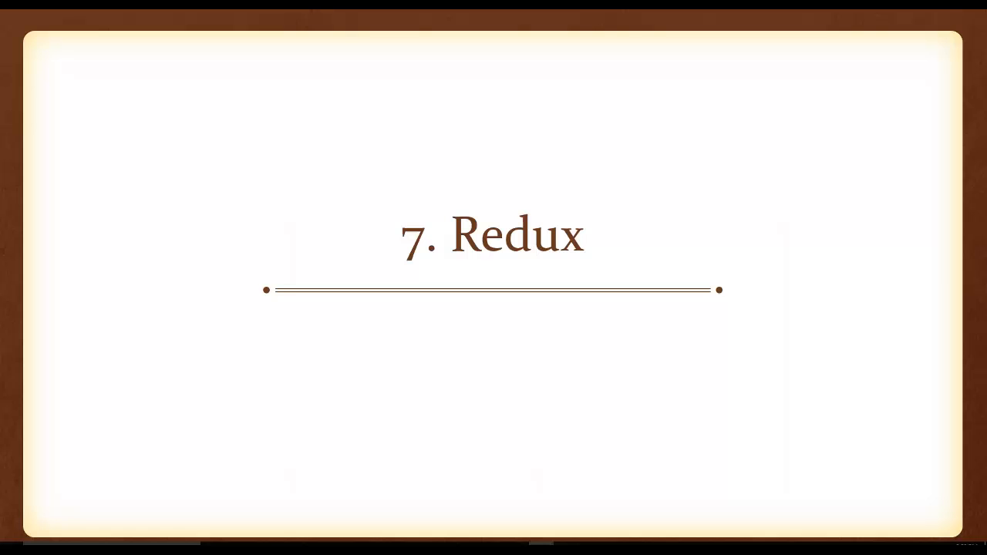
{"action": "mouse_move", "coordinate": [846, 355]}
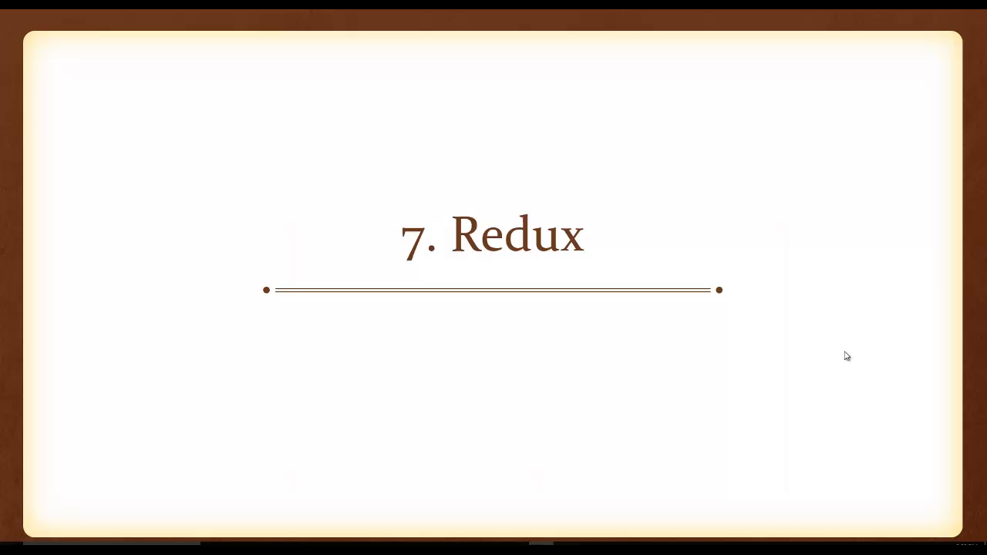
{"action": "mouse_move", "coordinate": [775, 425]}
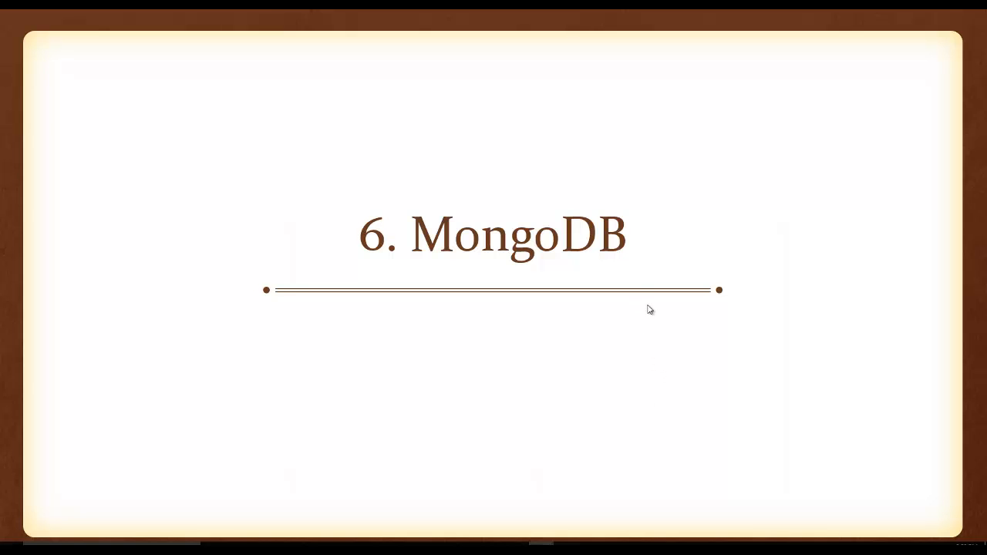
{"action": "mouse_move", "coordinate": [915, 424]}
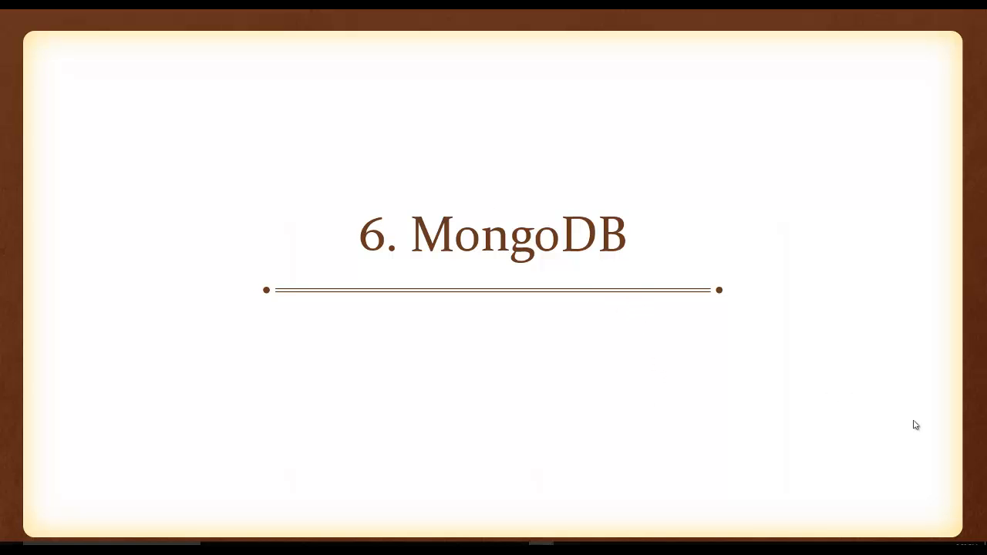
{"action": "mouse_move", "coordinate": [922, 425]}
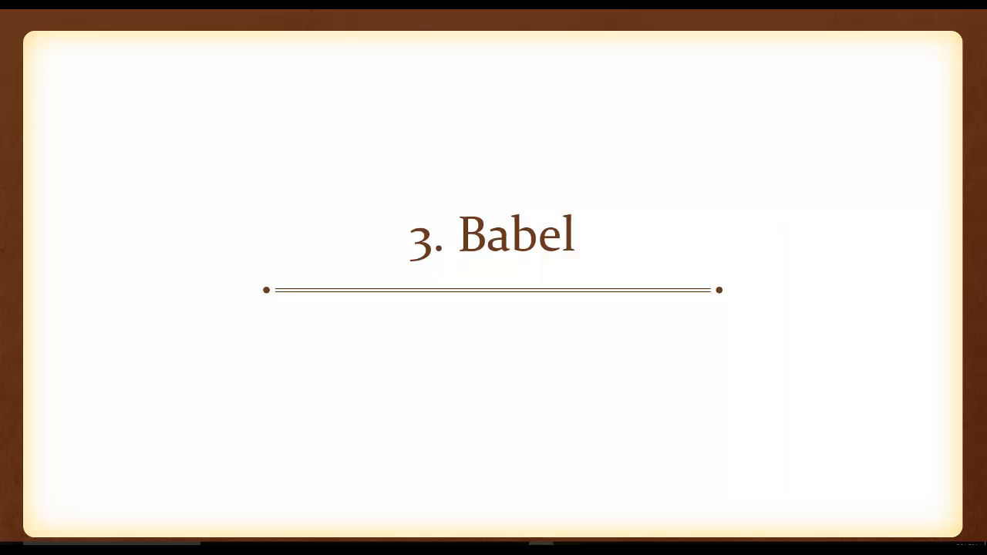
{"action": "mouse_move", "coordinate": [883, 320]}
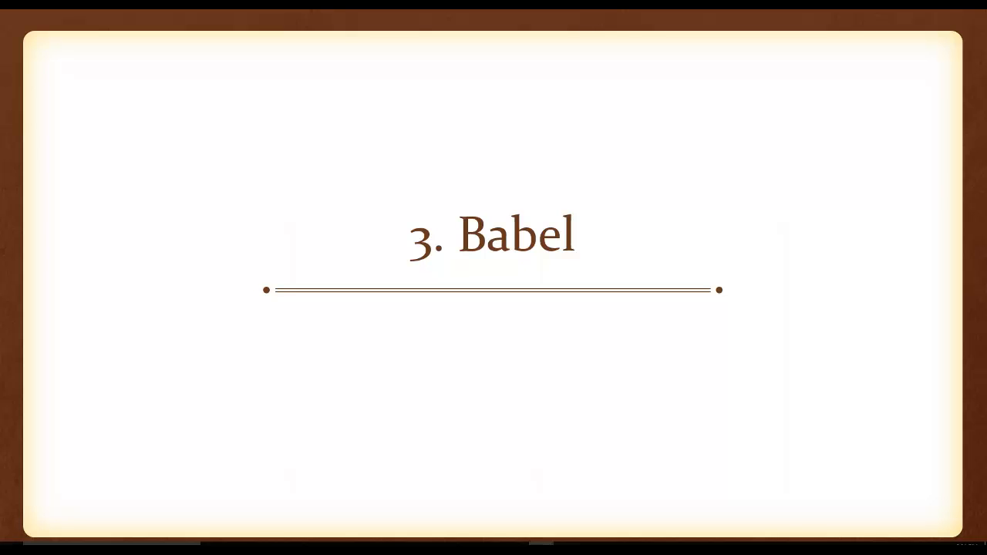
{"action": "mouse_move", "coordinate": [567, 255]}
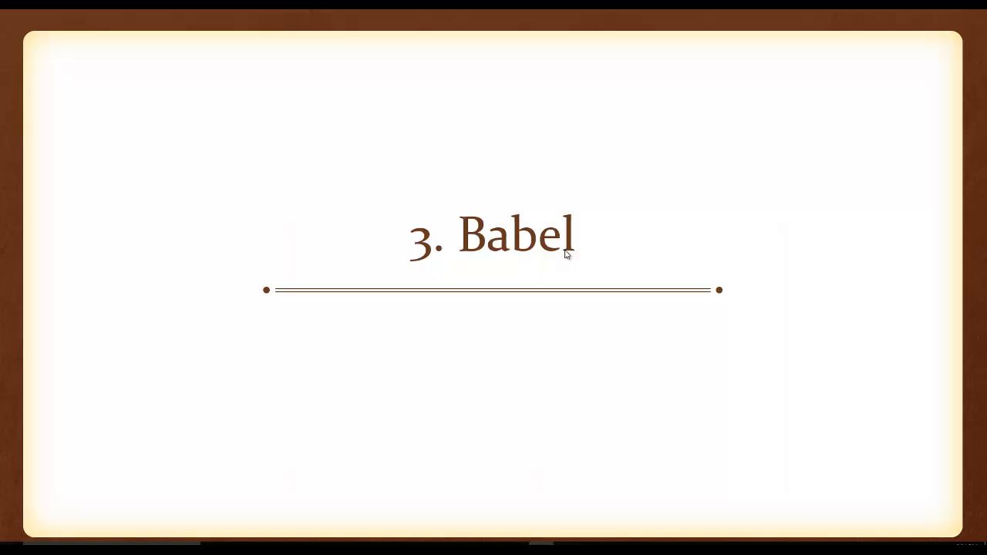